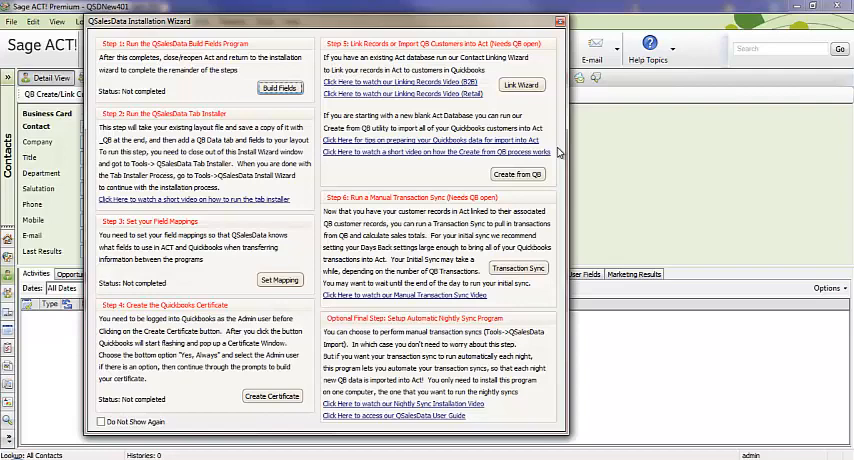
mouse_move(550, 92)
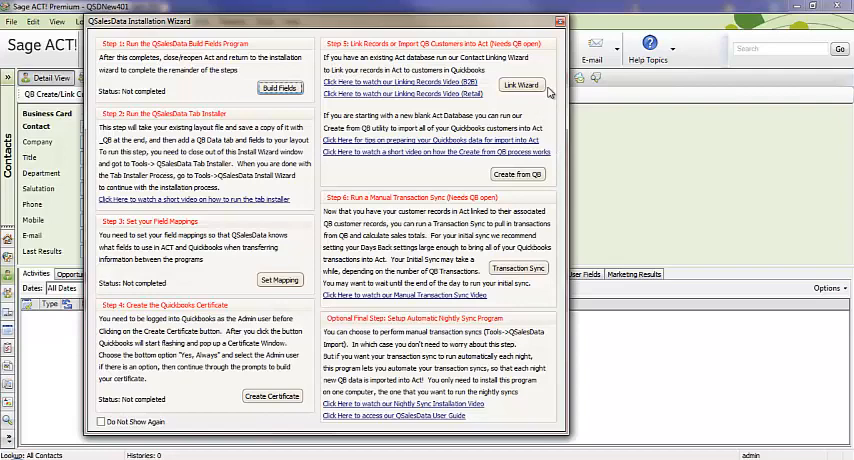
Launch the QSalesData installation wizard from the add-on commands and start the Build Fields step
click(570, 18)
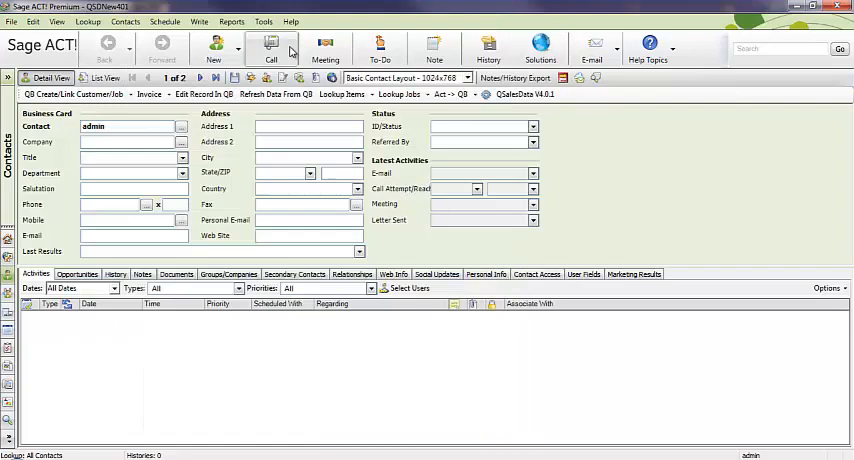
click(264, 22)
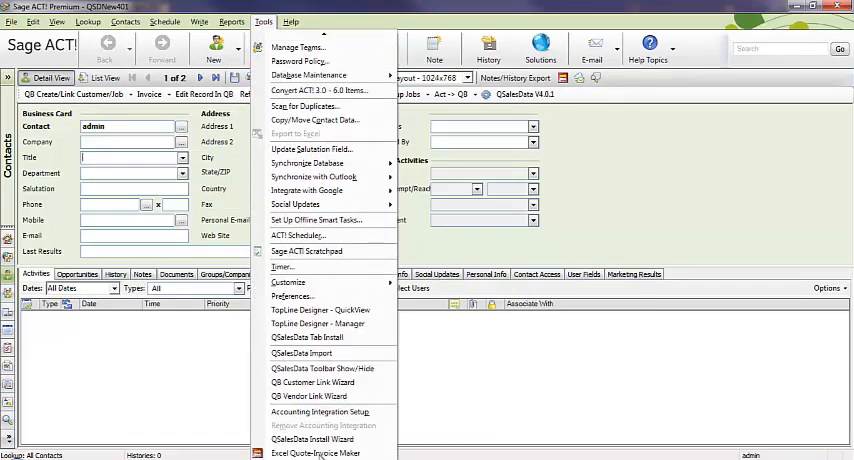
click(312, 440)
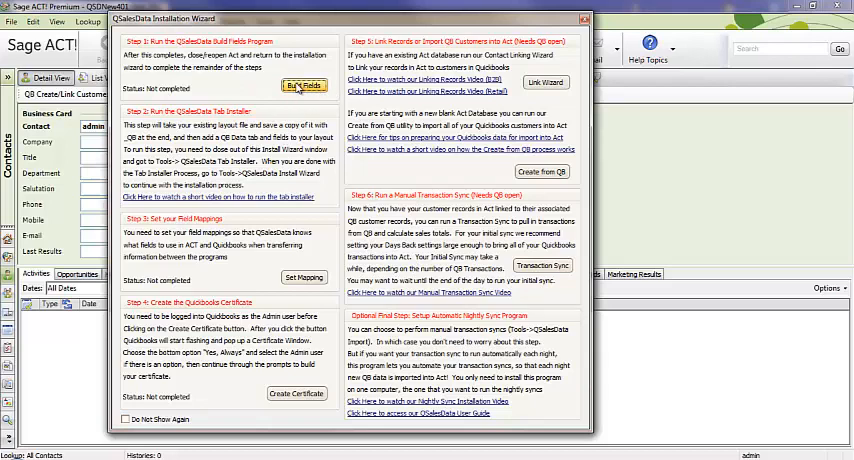
click(304, 84)
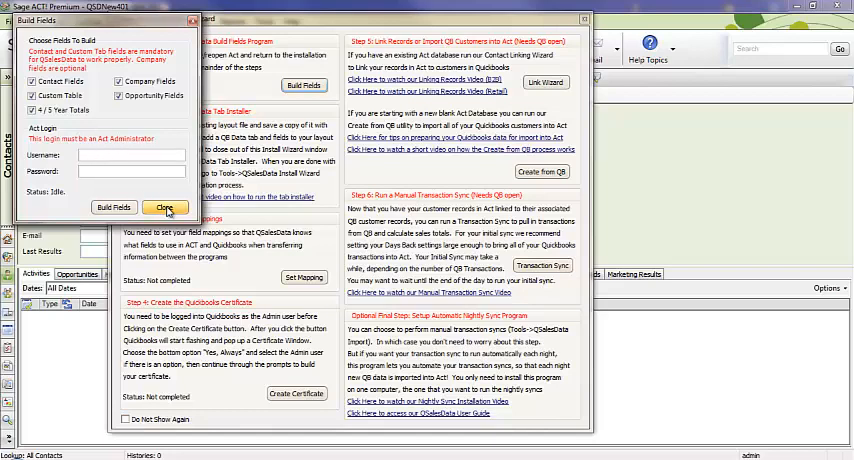
click(164, 208)
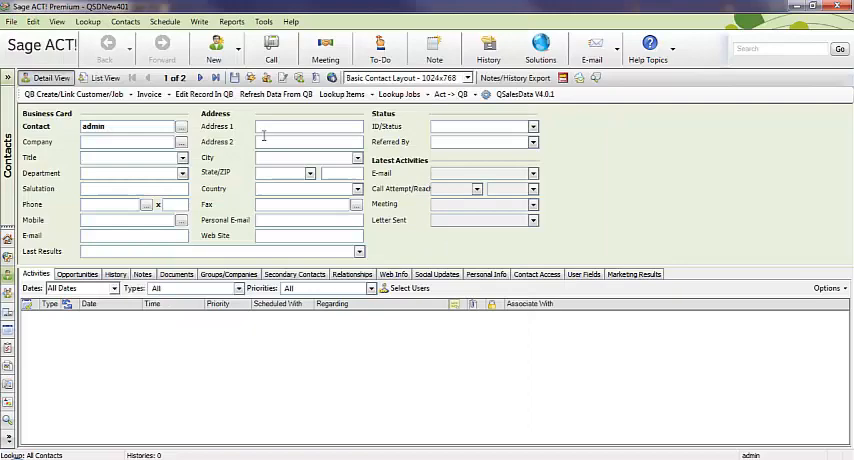
click(264, 20)
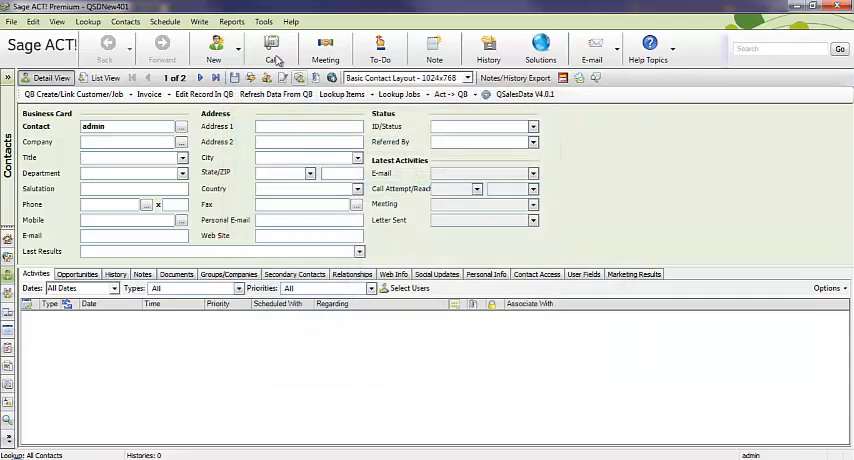
Build the QuickBooks contact, company, opportunity and custom table fields as username admin
click(264, 20)
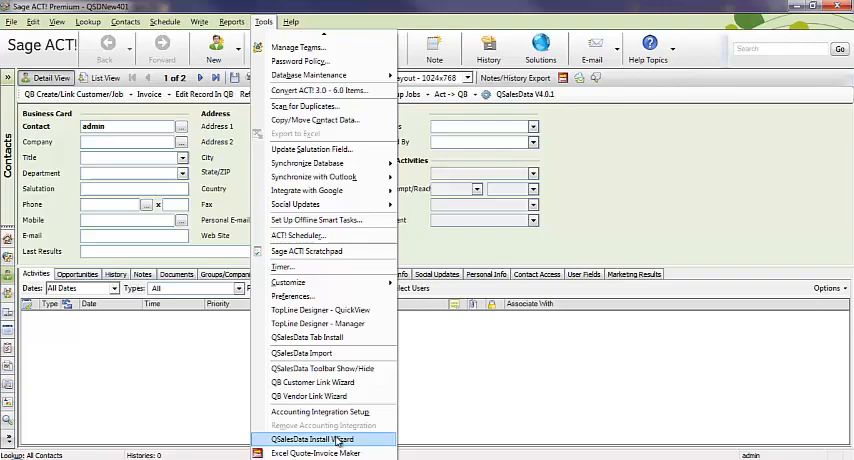
click(312, 440)
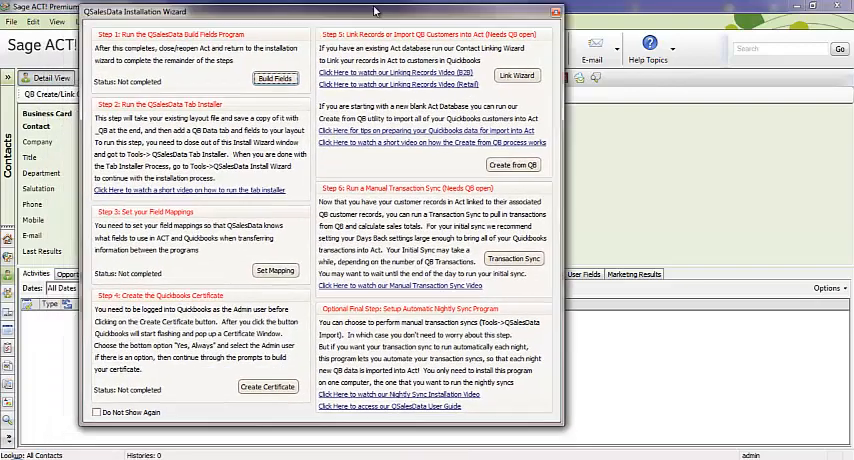
click(276, 78)
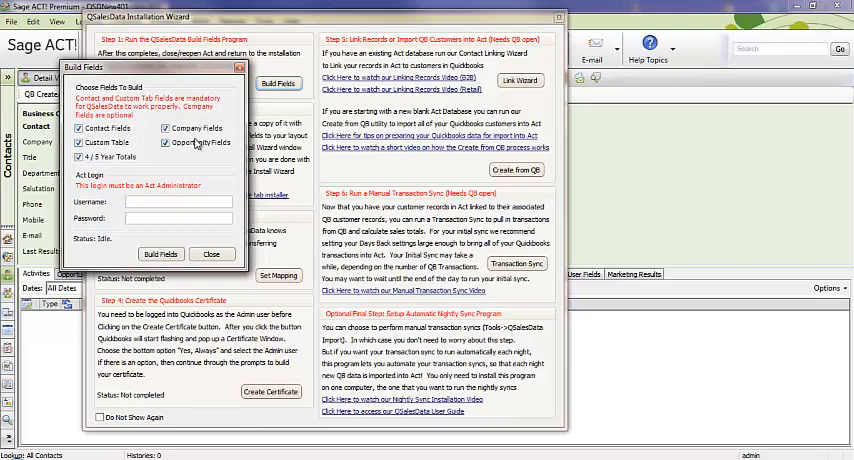
mouse_move(166, 132)
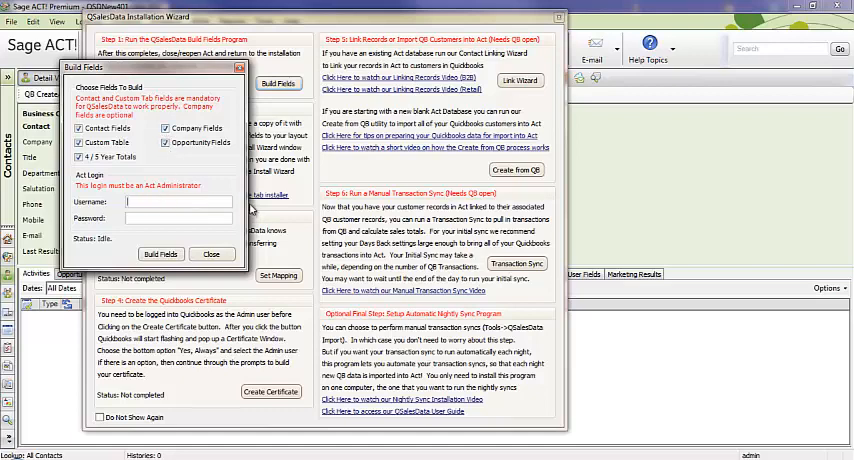
text(admin)
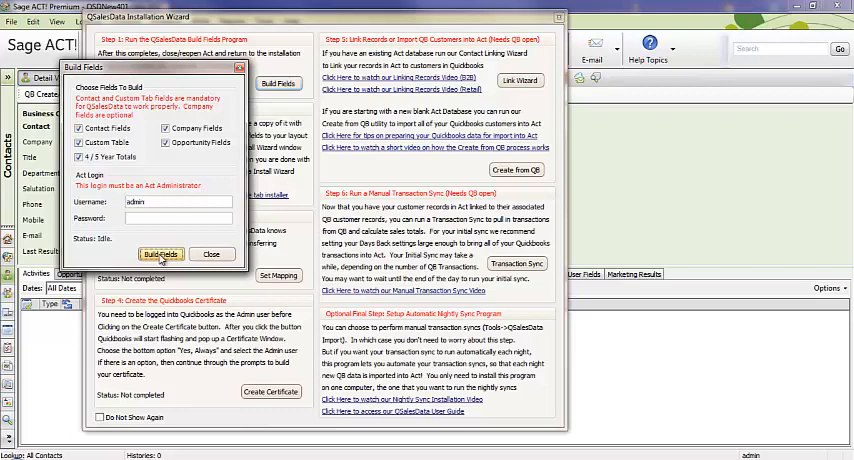
click(160, 254)
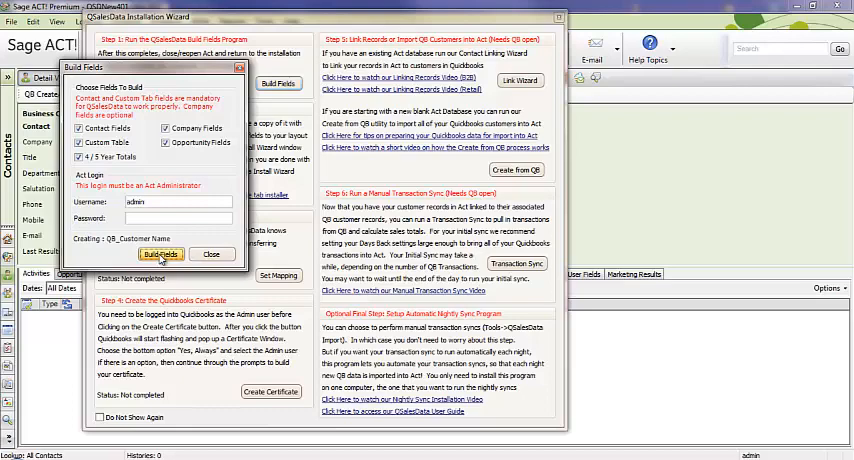
click(160, 254)
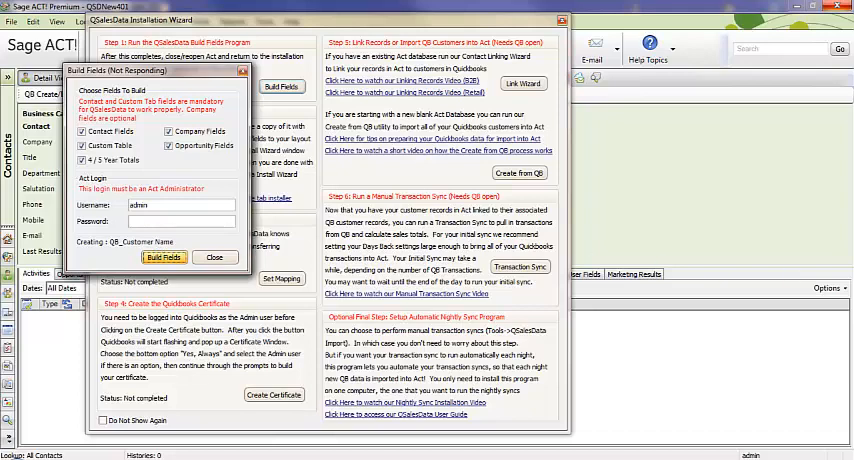
click(164, 256)
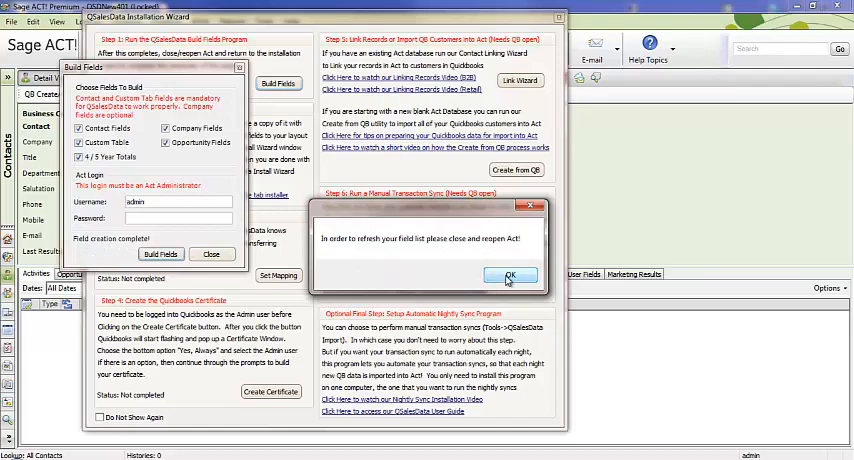
Acknowledge the refresh notice, let ACT close, and relaunch it from the desktop
click(508, 276)
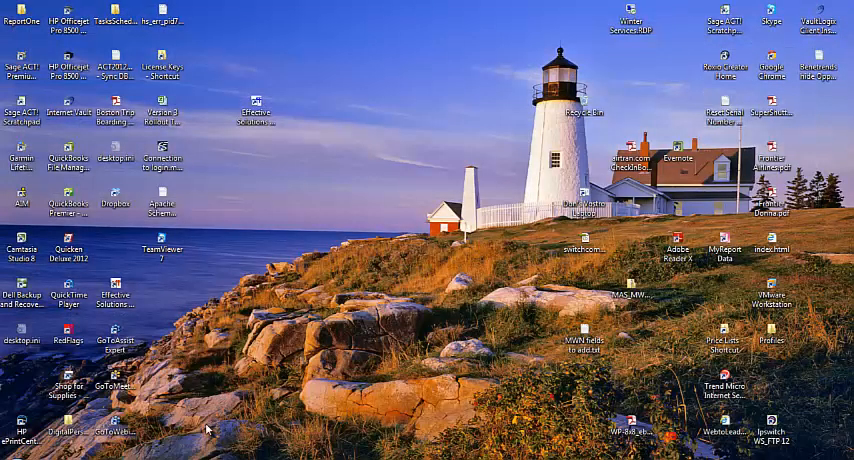
click(108, 384)
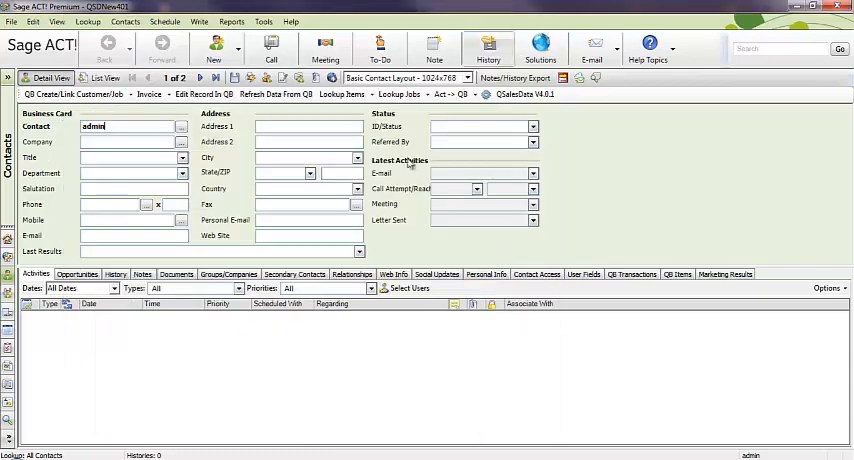
Run Tools > QSalesData Tab Install and add the QB Data tab to the Current layout
click(264, 20)
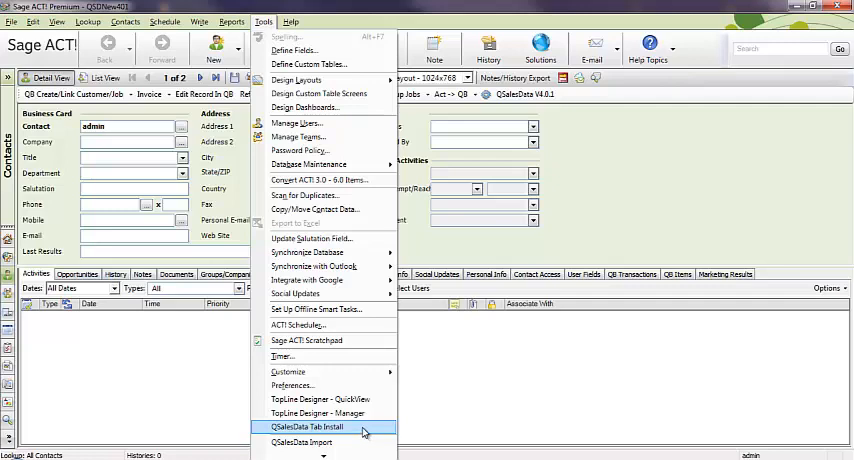
click(306, 428)
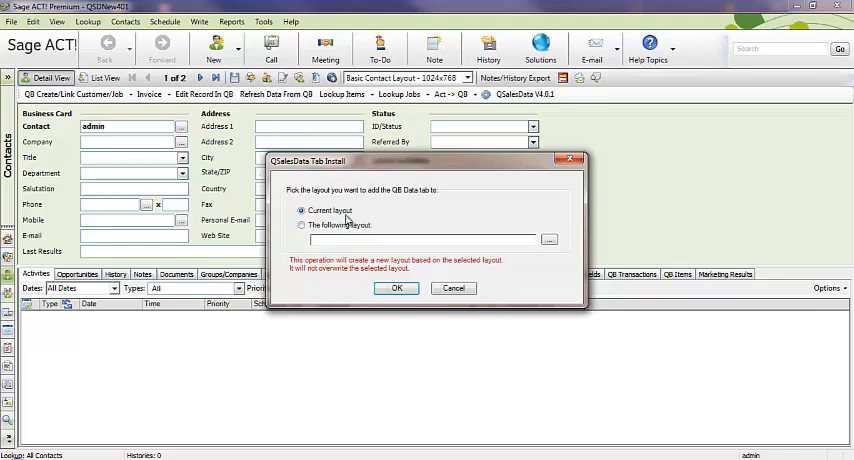
mouse_move(390, 228)
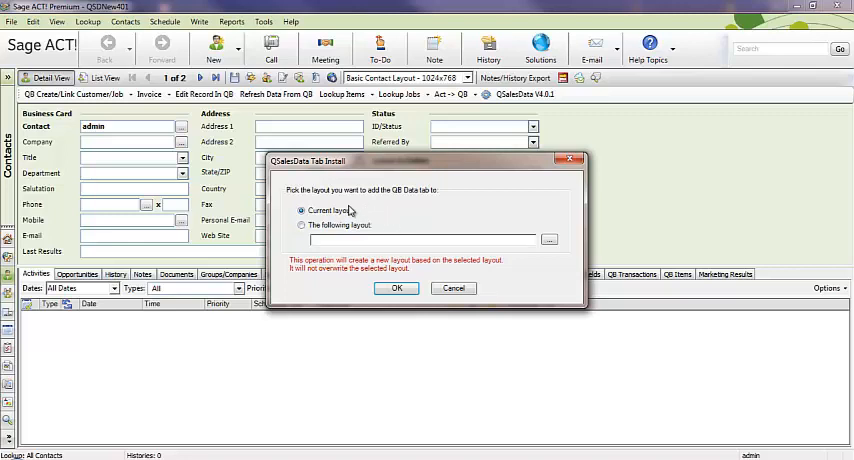
click(396, 288)
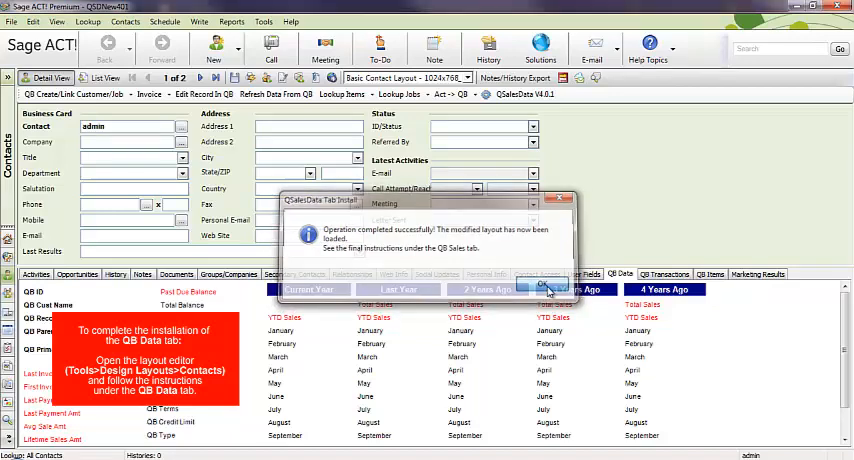
Dismiss the success message and open the contact layout in the Layout Designer
click(548, 288)
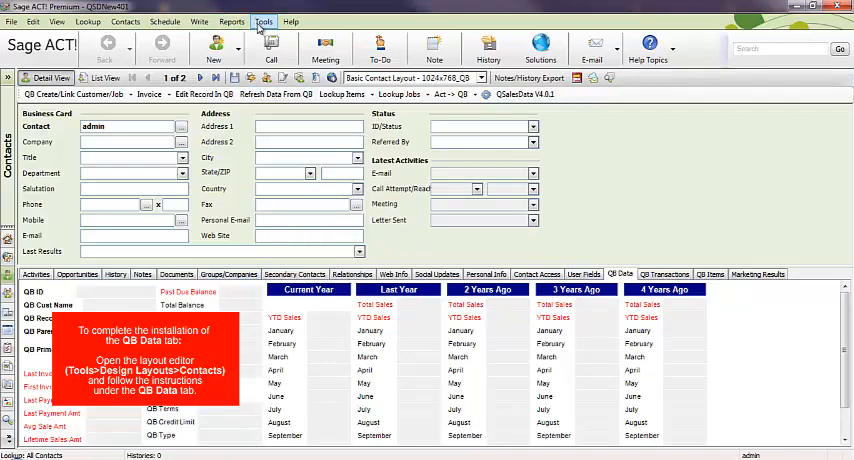
click(264, 20)
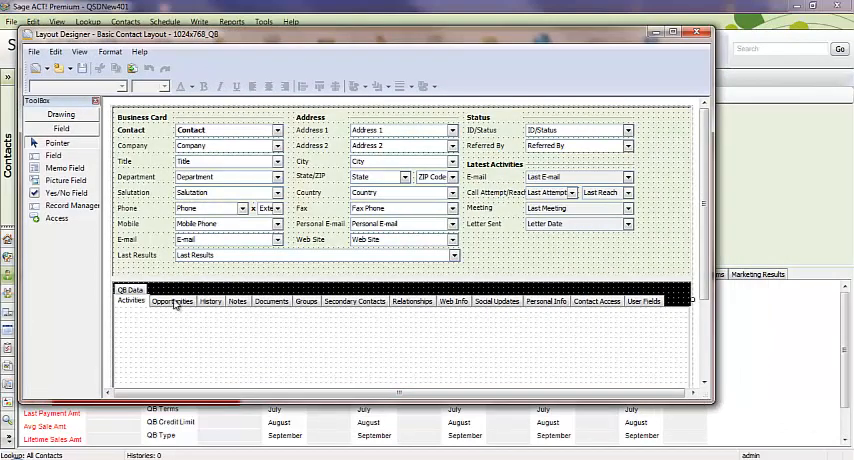
Complete the QB Data tab via its 'Click here' text and save the modified contact layout
click(132, 290)
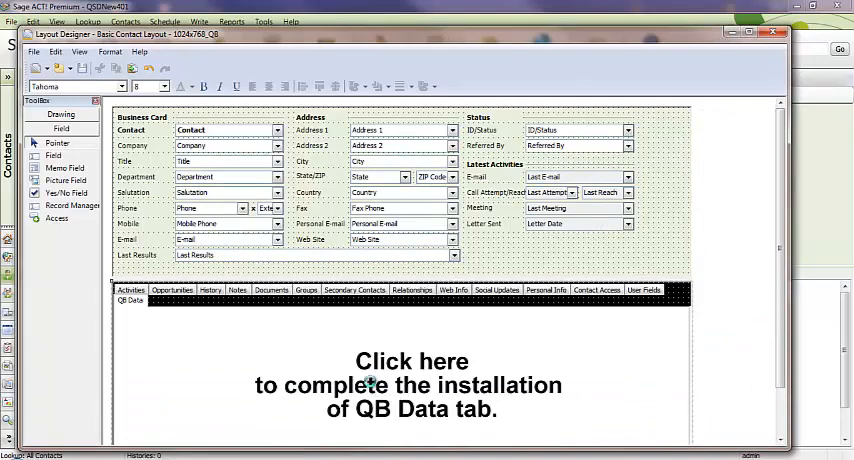
click(410, 384)
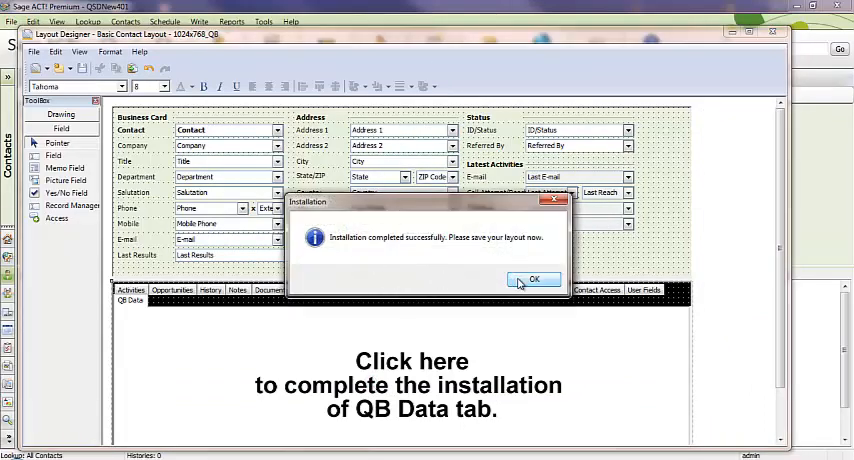
click(532, 280)
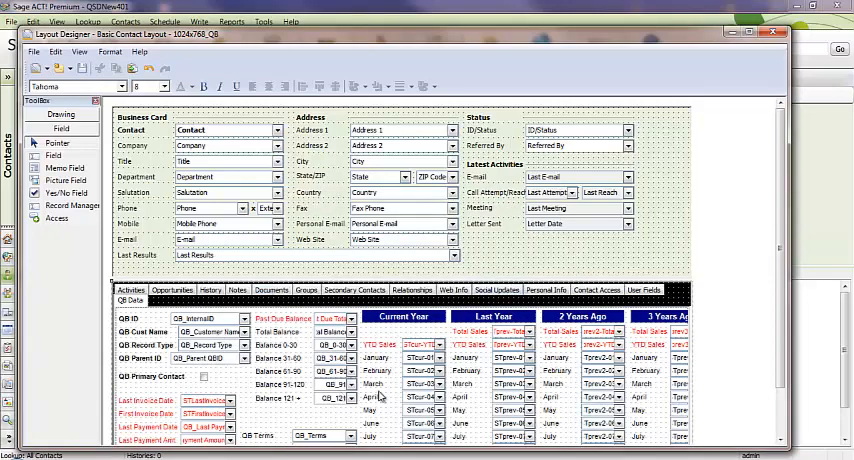
mouse_move(738, 52)
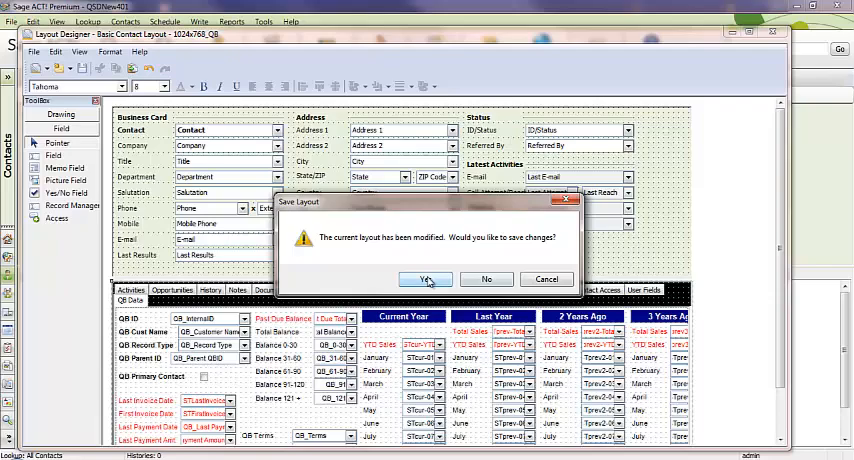
click(424, 280)
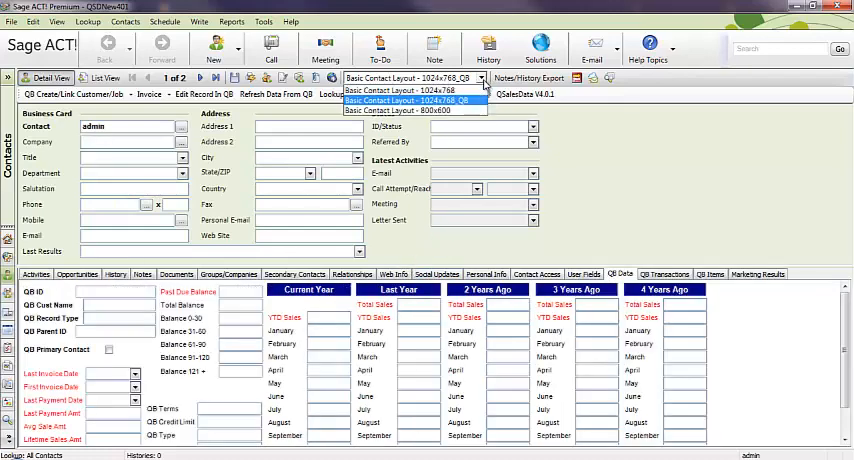
mouse_move(410, 92)
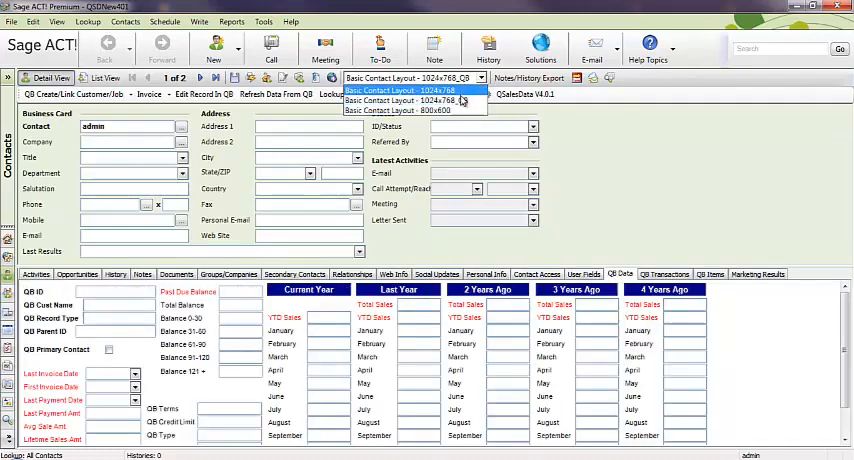
mouse_move(420, 100)
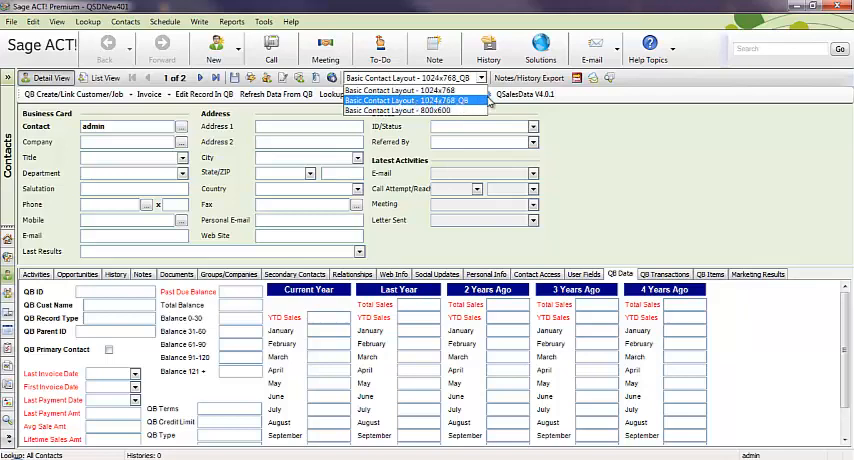
Switch the contact view to Basic Contact Layout 1024x768_QB with the QB Data tab
click(408, 100)
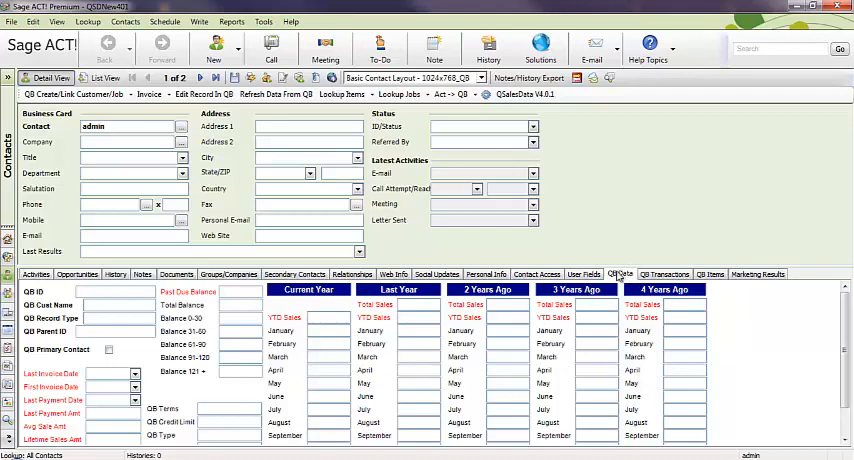
Launch the QSalesData V4.5.1 Installation Wizard from the toolbar
click(264, 20)
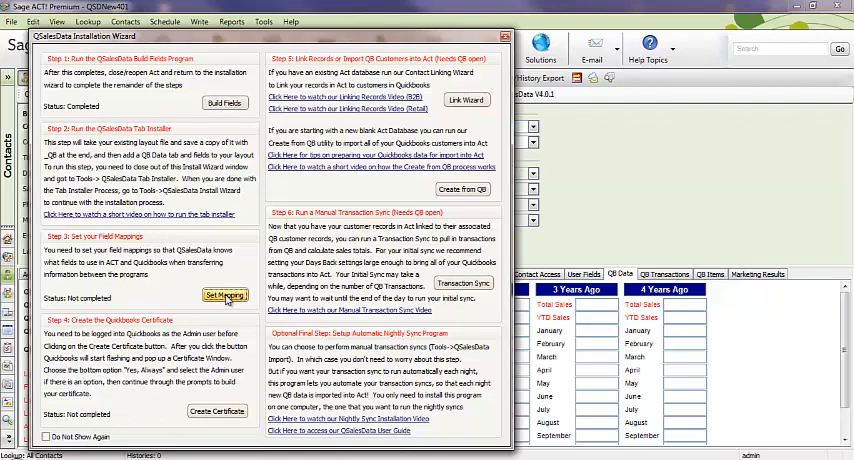
In Set Mapping, map QuickBooks address and Alt Phone fields to matching ACT contact fields
click(226, 296)
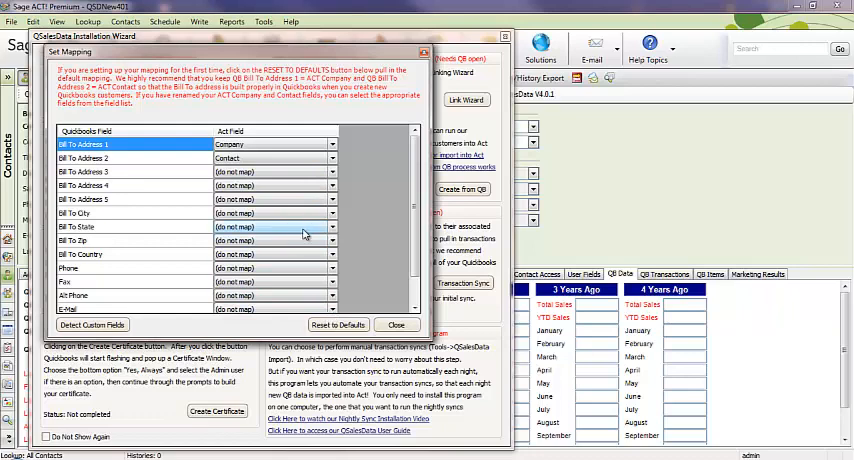
click(338, 324)
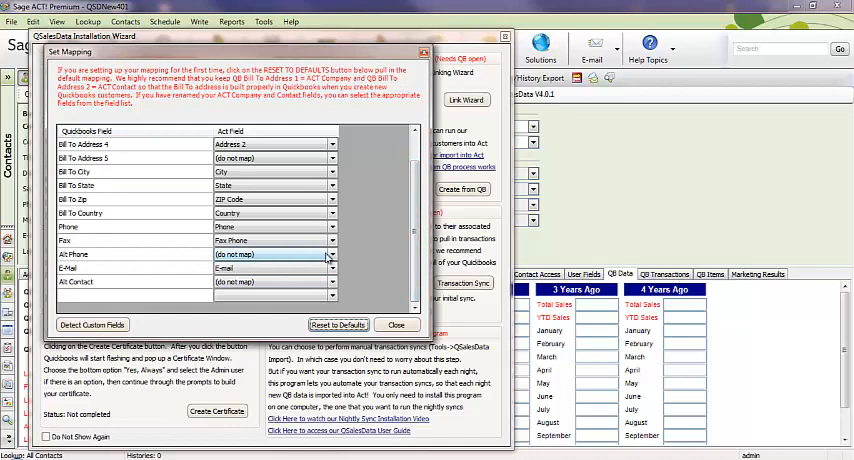
click(328, 268)
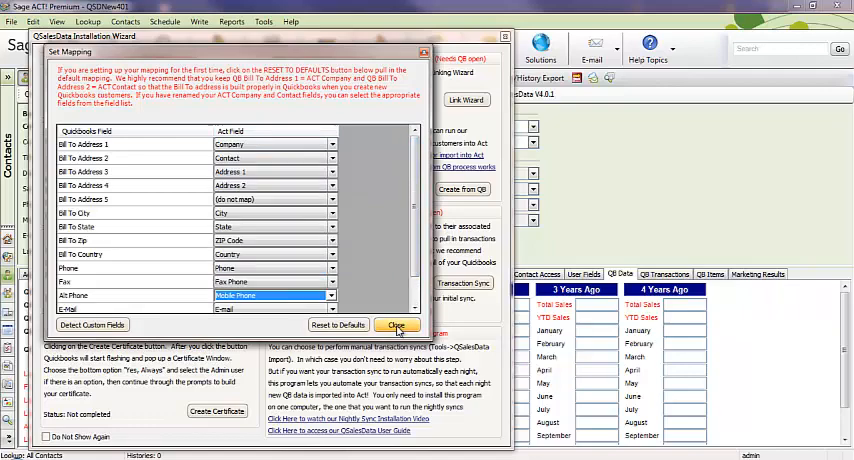
click(398, 324)
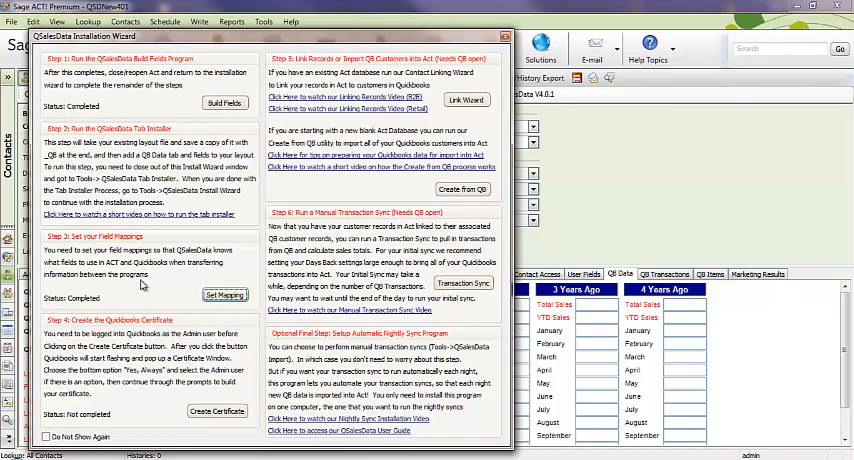
mouse_move(238, 392)
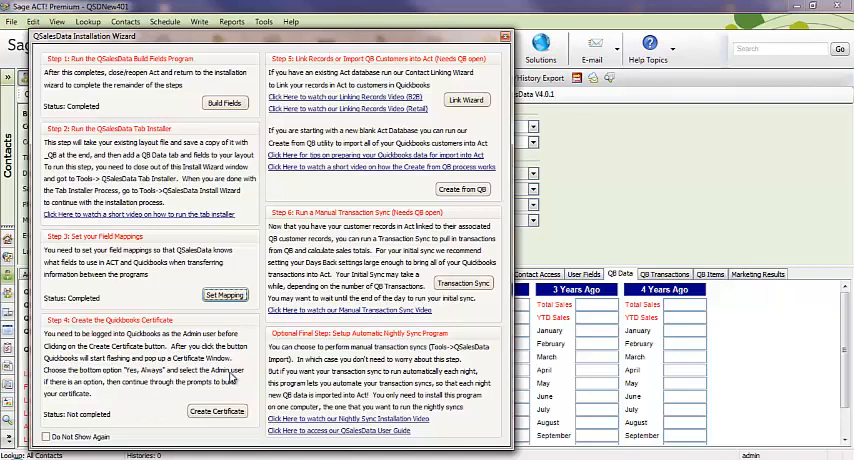
mouse_move(230, 378)
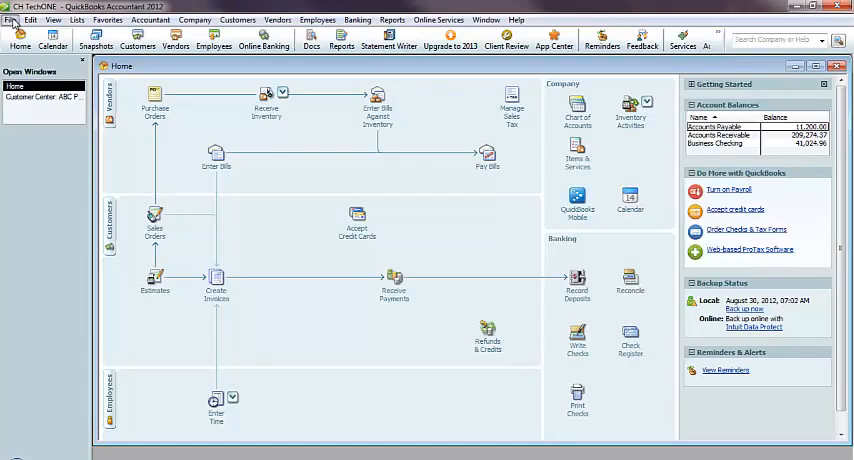
click(12, 20)
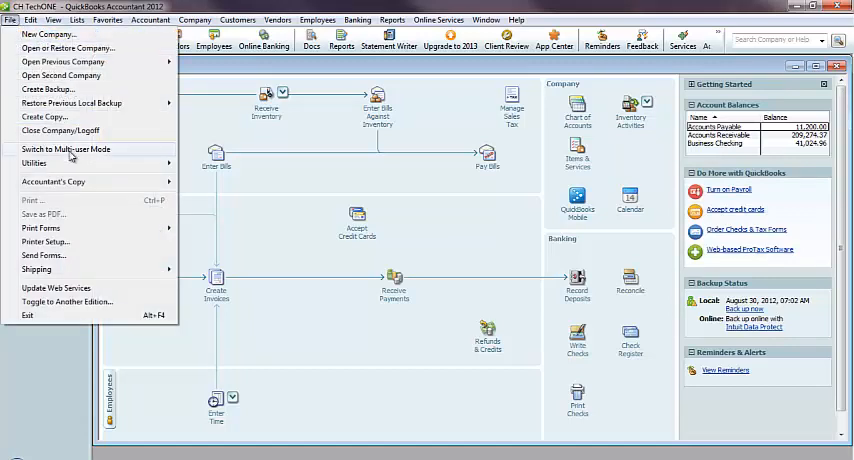
mouse_move(82, 156)
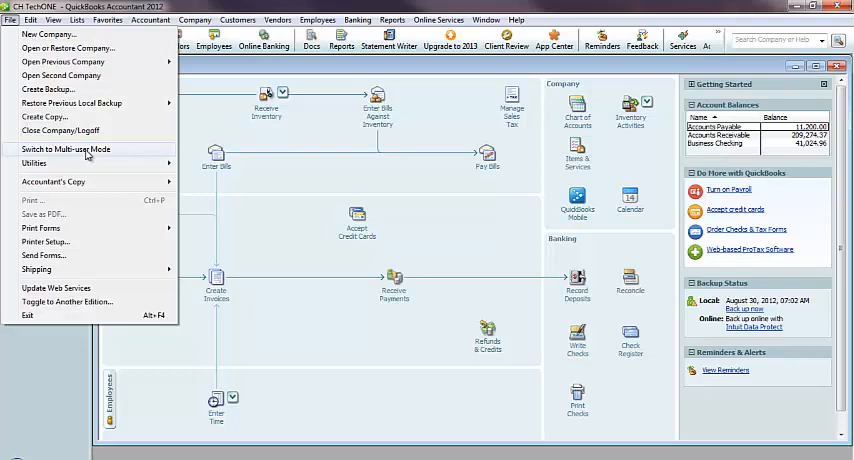
mouse_move(86, 154)
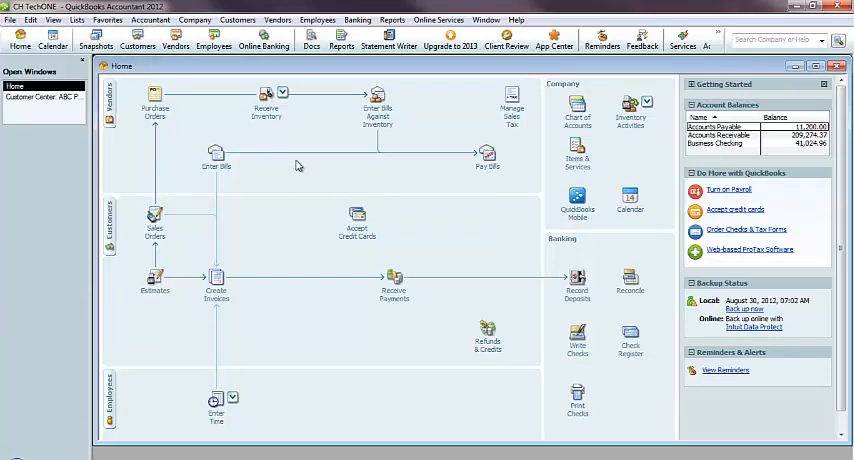
mouse_move(336, 176)
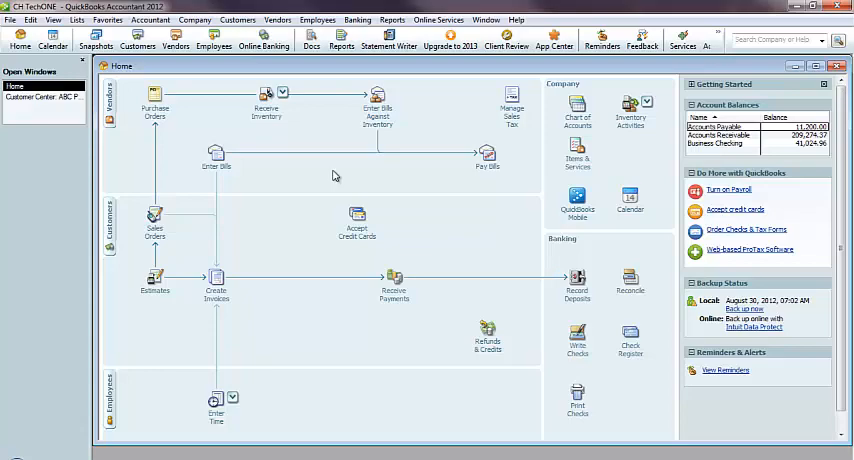
mouse_move(440, 148)
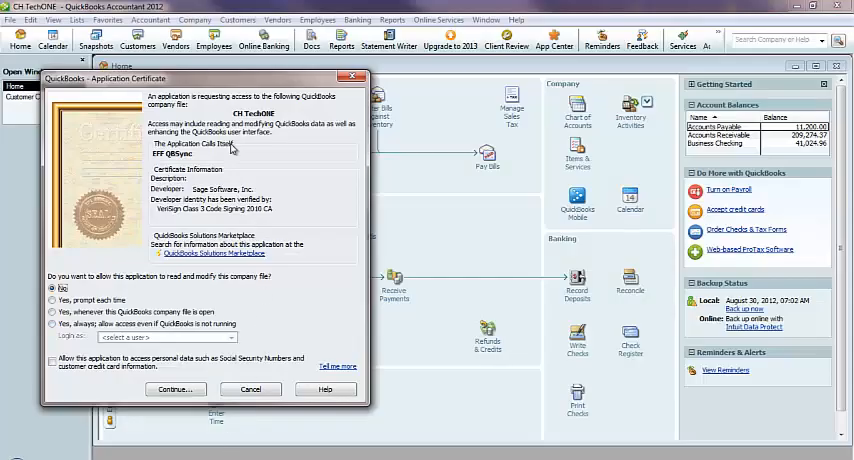
mouse_move(286, 210)
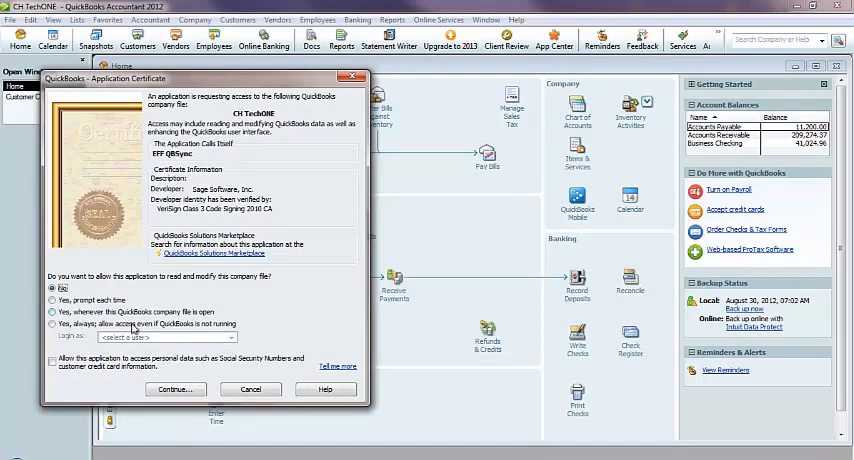
Choose 'Yes, always; allow access even if QuickBooks is not running' and pick the login user
click(52, 324)
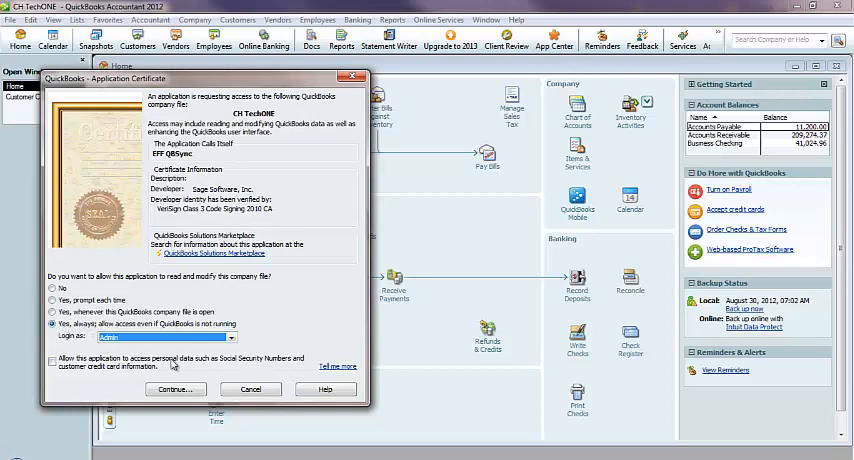
click(174, 388)
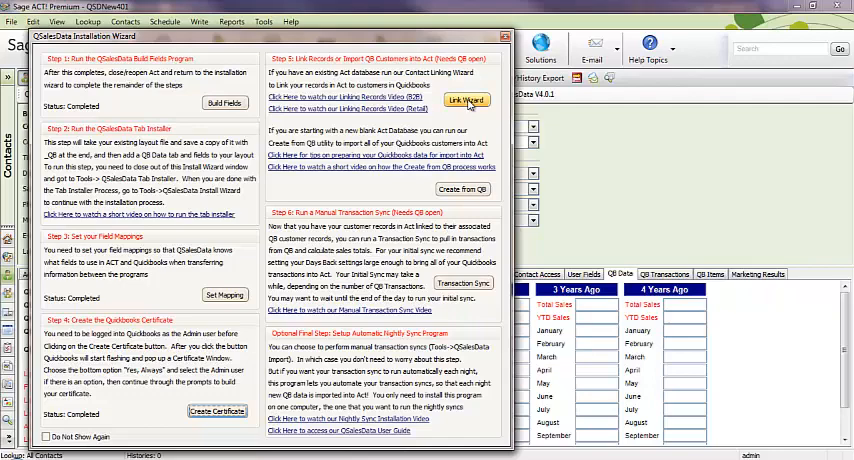
click(466, 100)
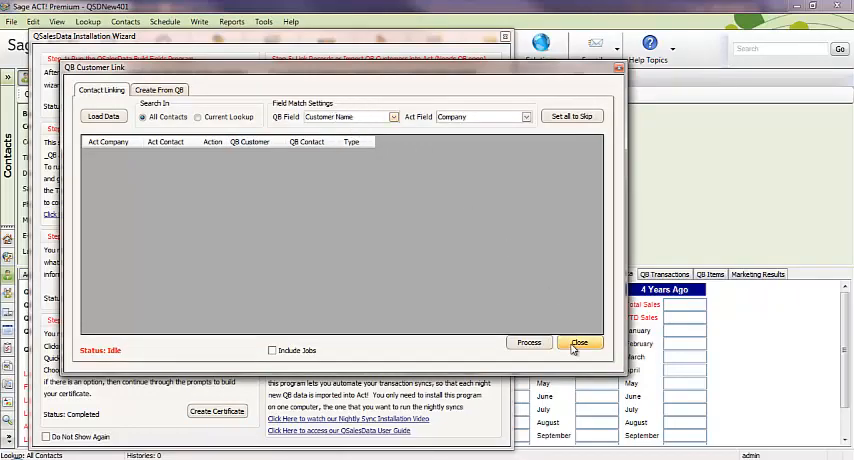
click(580, 342)
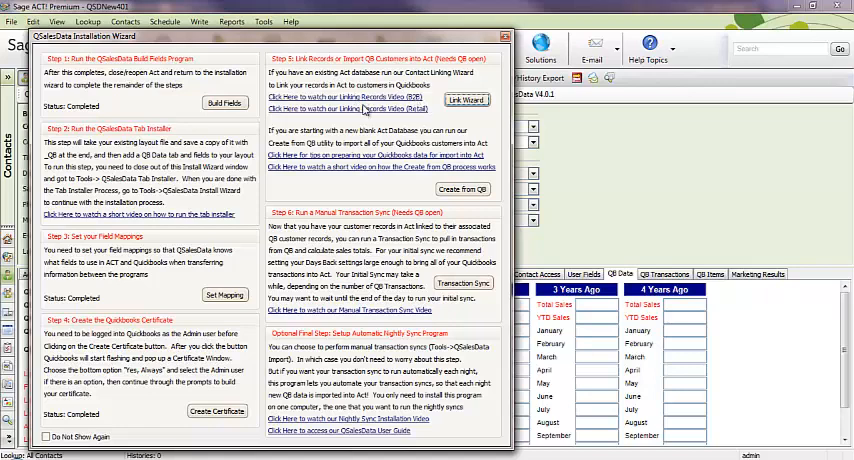
mouse_move(360, 140)
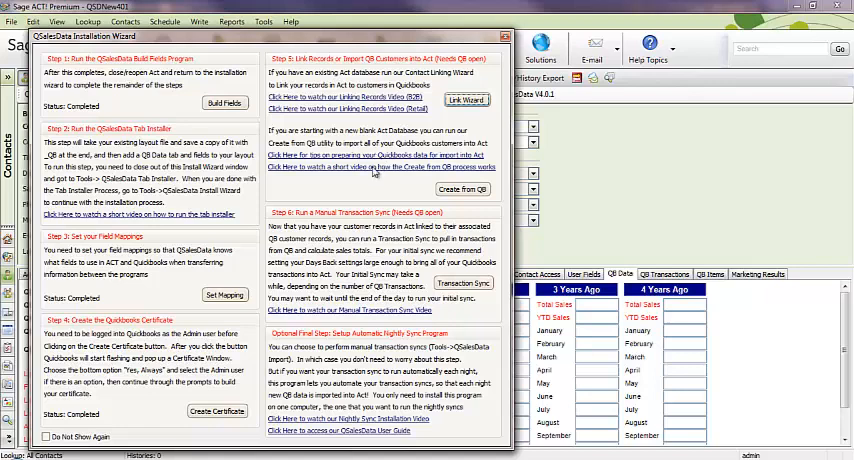
mouse_move(376, 168)
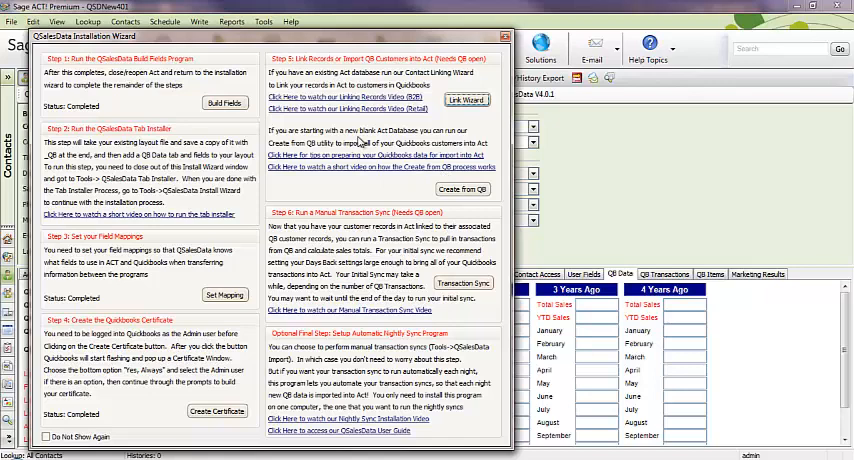
mouse_move(396, 232)
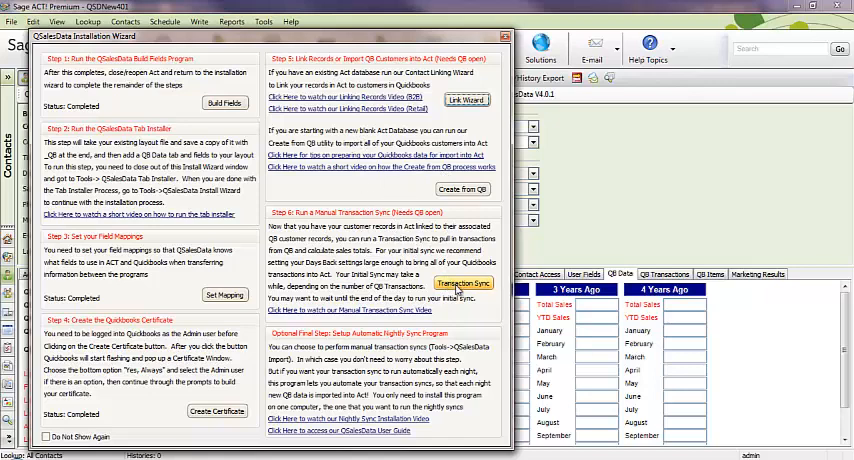
In Transaction Sync, set the Days Back for invoices and other transaction types to 3650
click(464, 284)
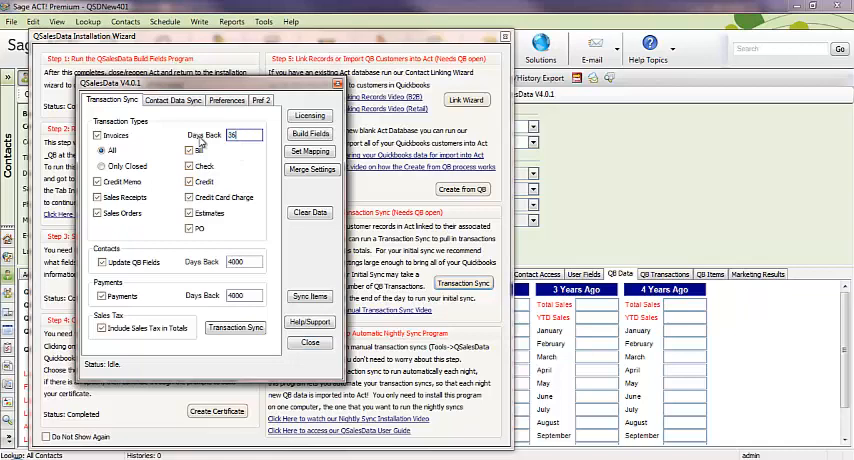
text(3650)
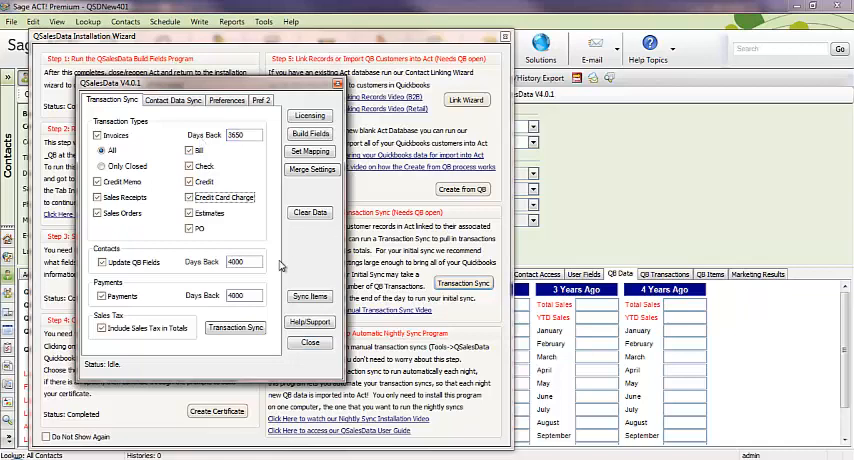
text(3650)
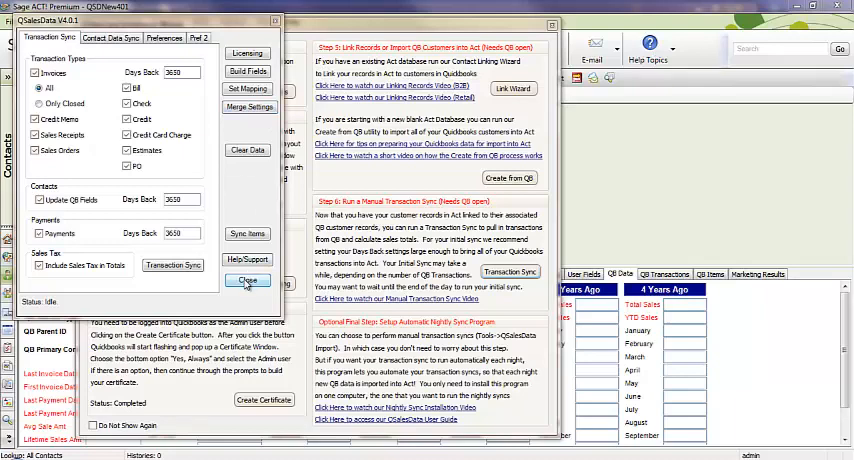
Close the Transaction Sync settings window, returning to the QSalesData installation wizard
click(248, 280)
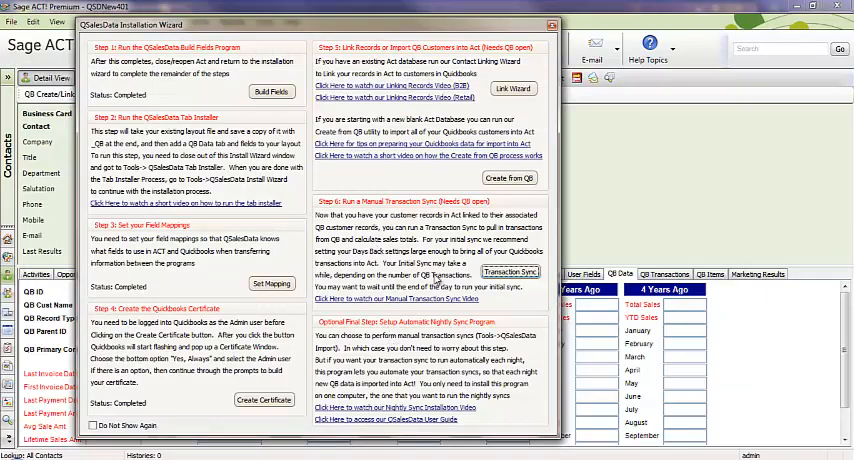
mouse_move(440, 360)
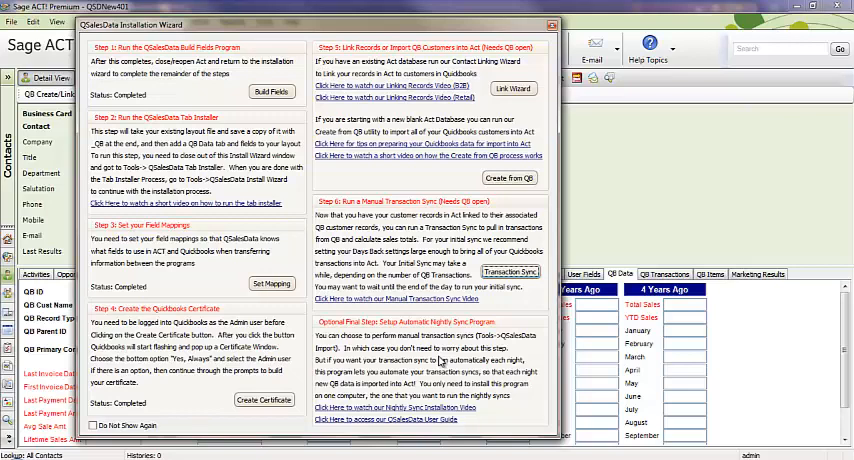
mouse_move(444, 360)
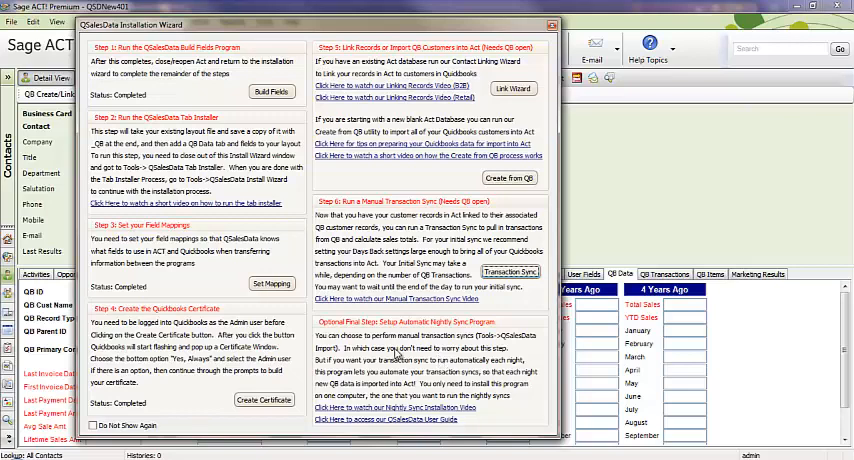
mouse_move(424, 234)
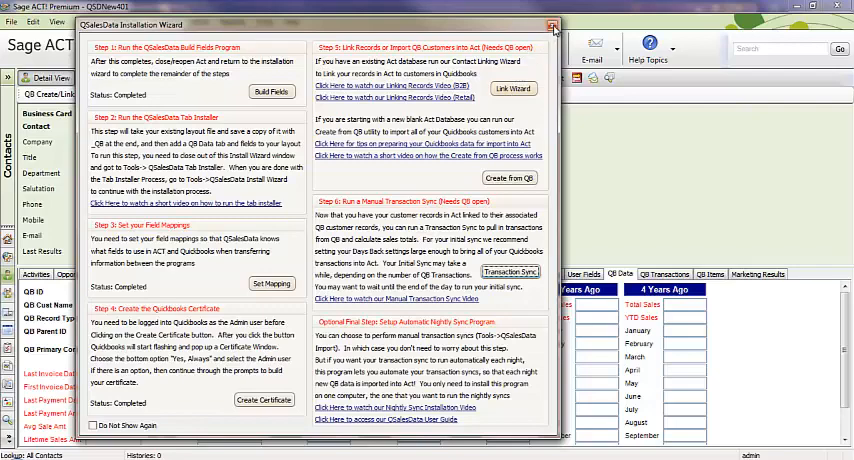
Close the QSalesData Installation Wizard, leaving the contact record's QB Data tab showing
click(552, 24)
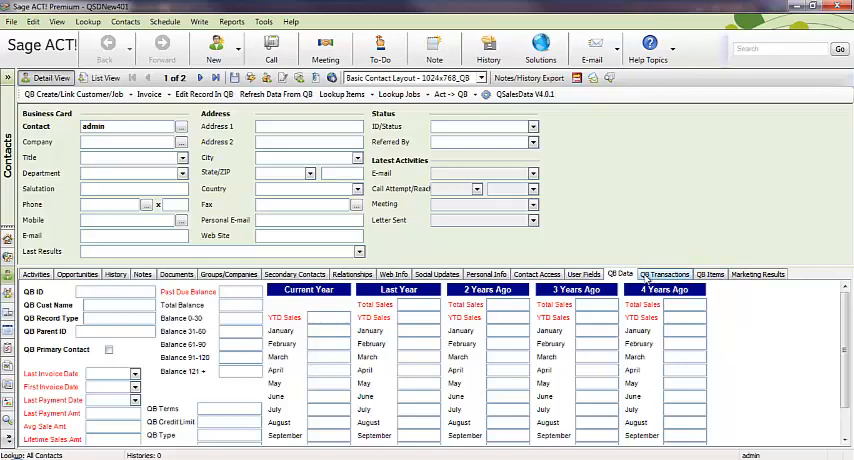
click(664, 272)
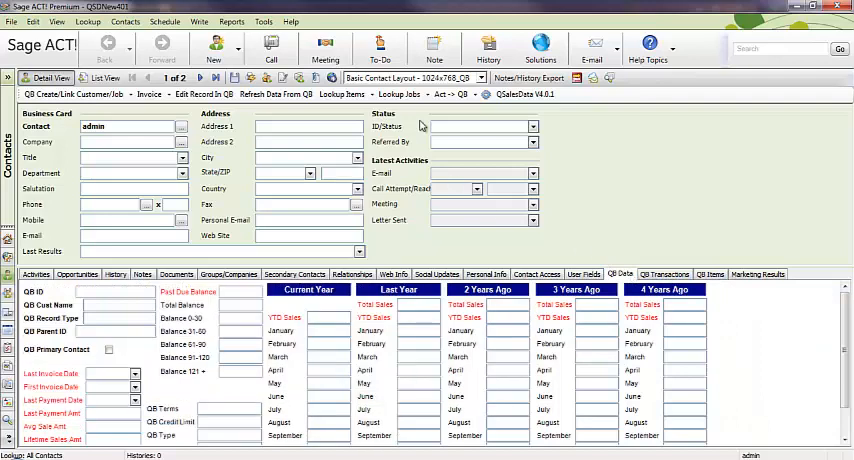
mouse_move(618, 160)
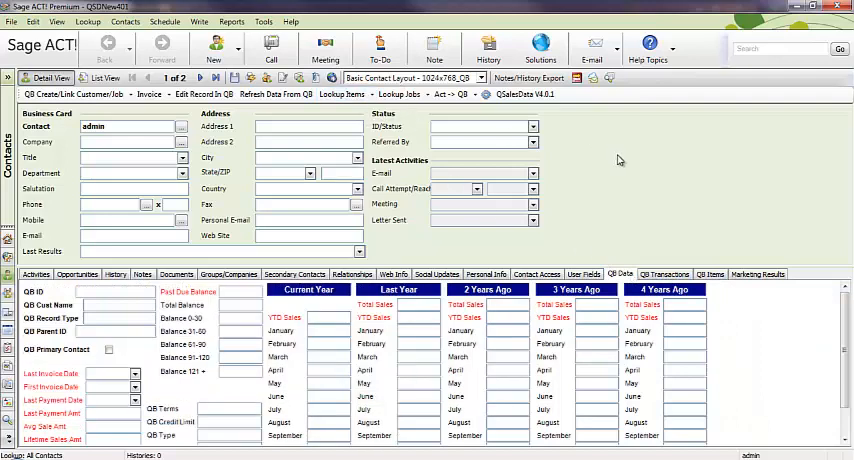